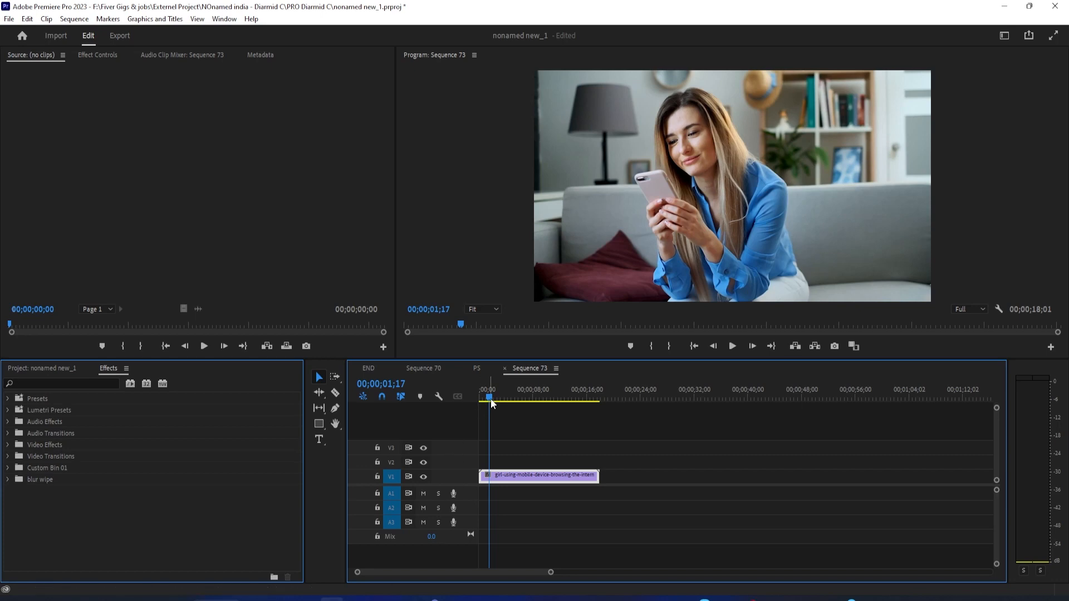
Move the playhead later in the sequence, then expand Lumetri Presets and its Cinematic folder
click(528, 399)
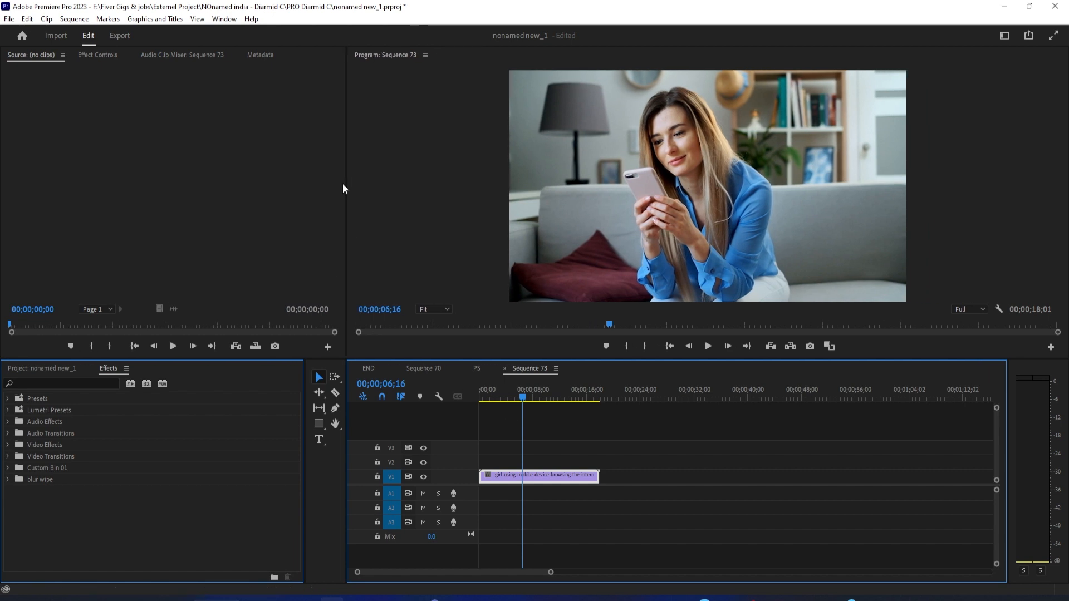
mouse_move(6, 416)
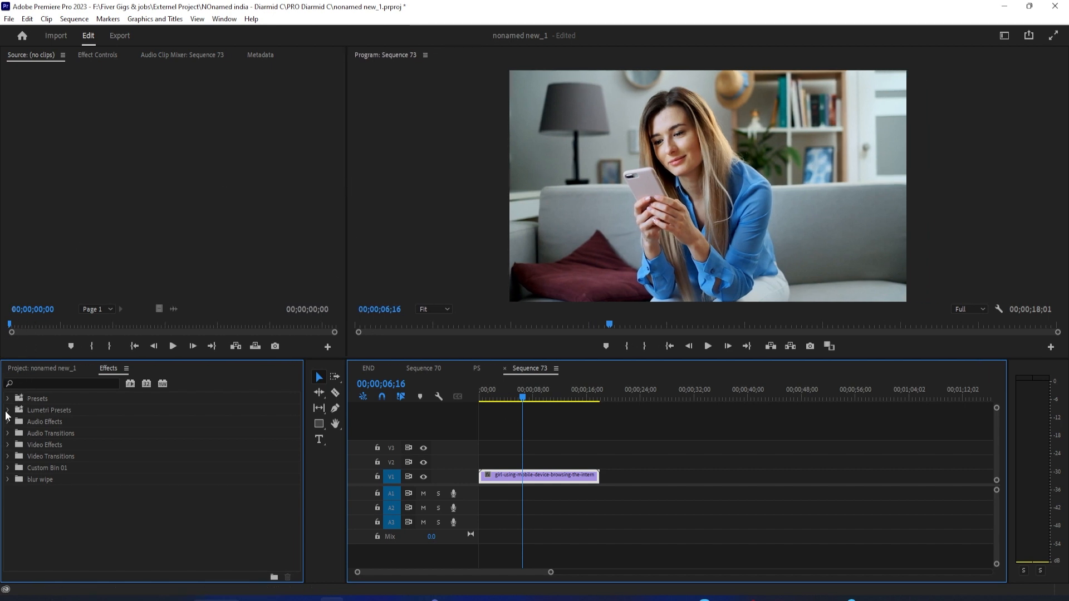
click(7, 409)
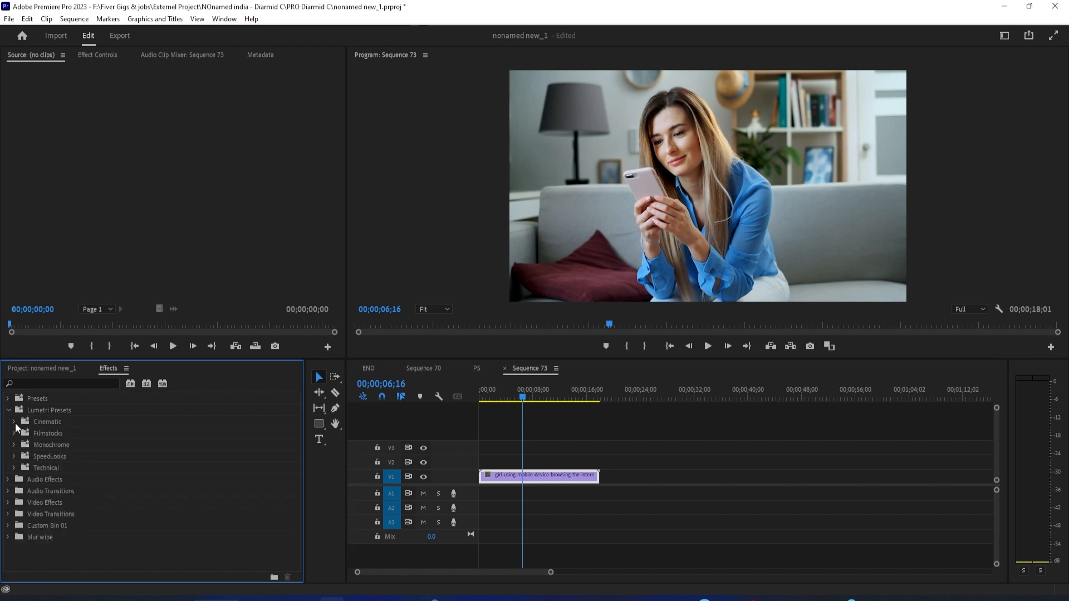
click(15, 422)
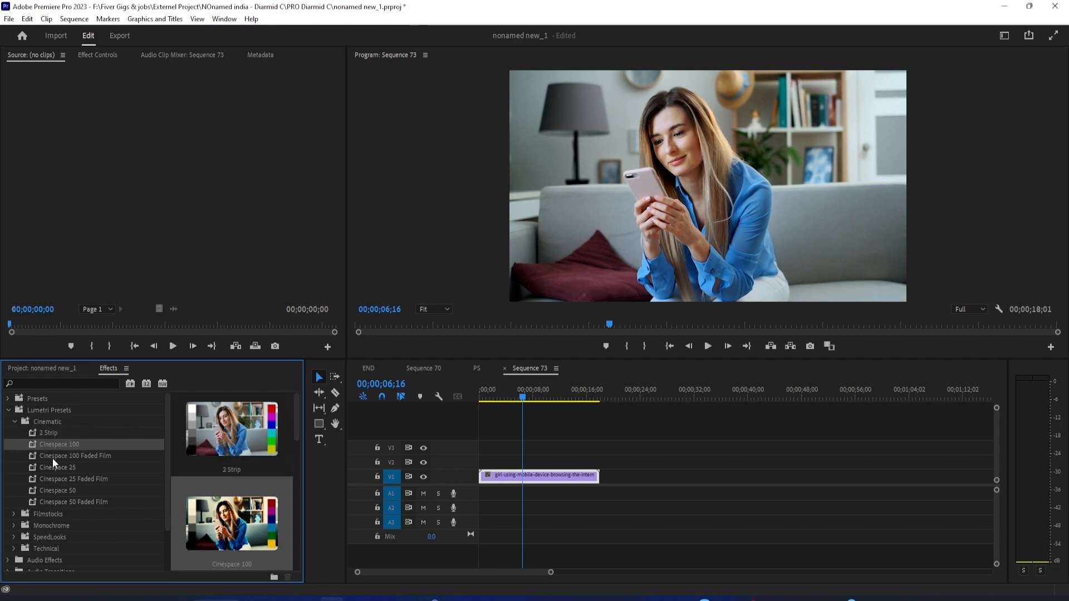
mouse_move(196, 460)
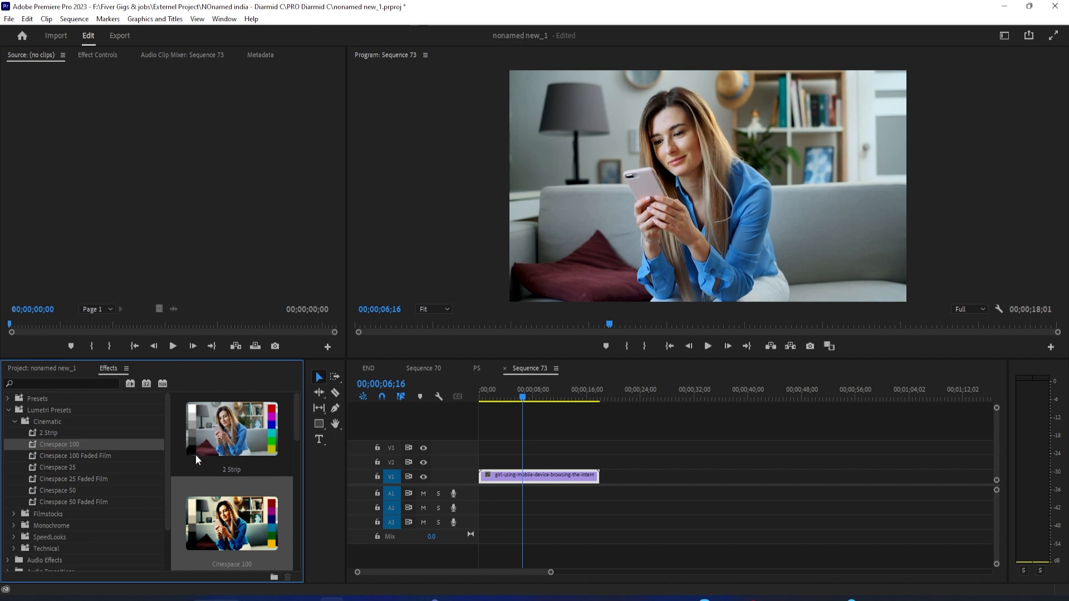
mouse_move(234, 438)
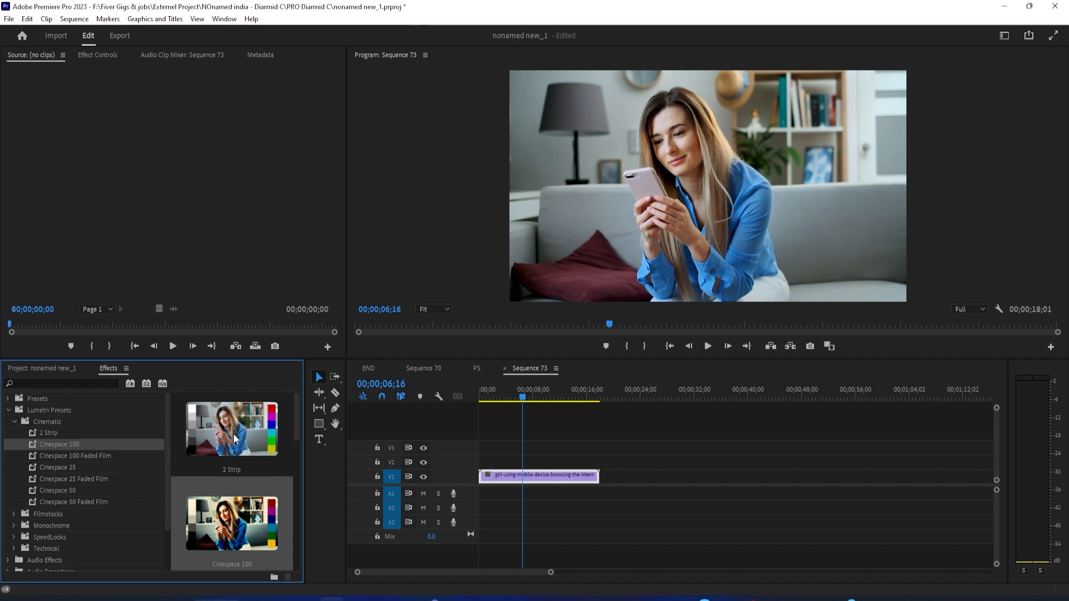
click(58, 467)
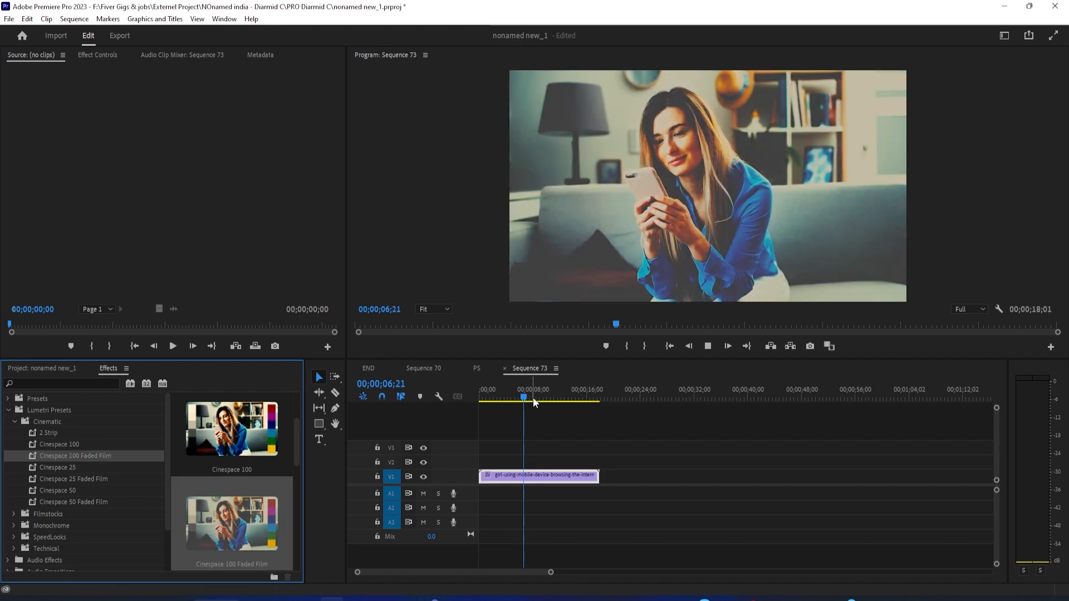
click(529, 397)
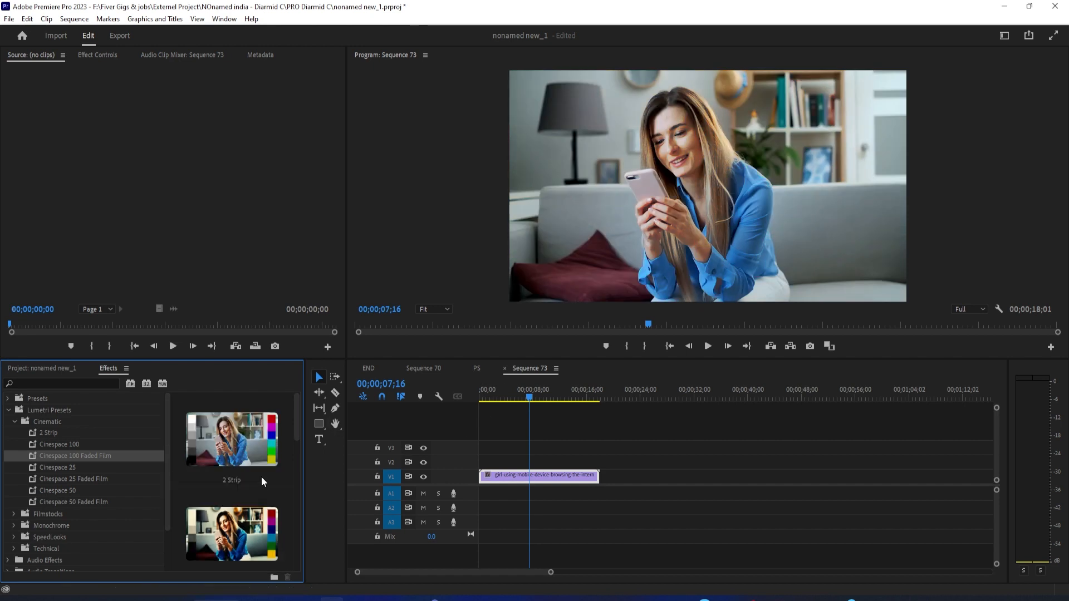
click(48, 433)
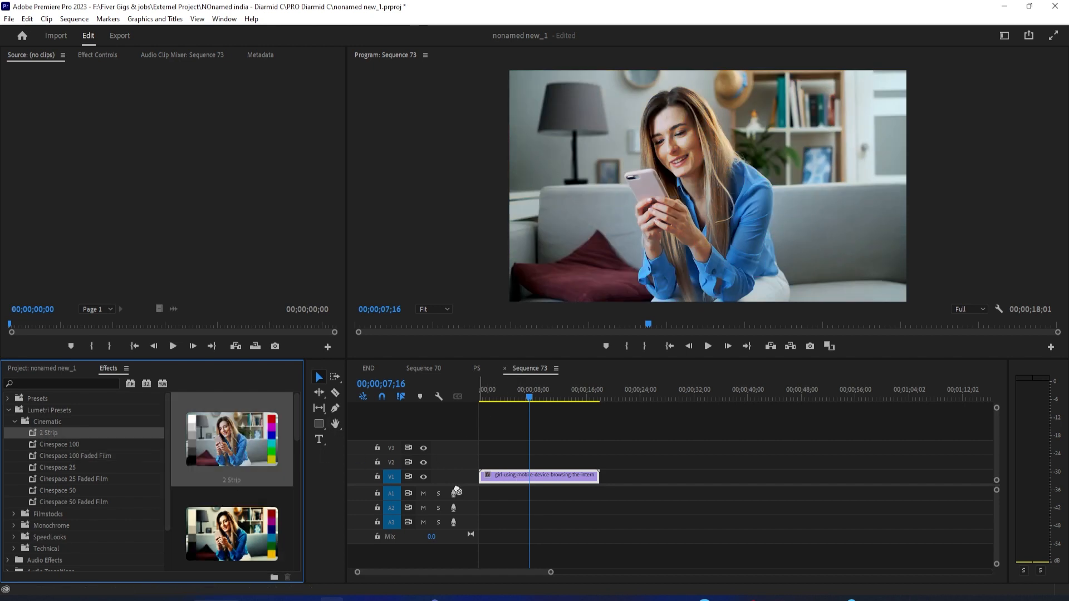